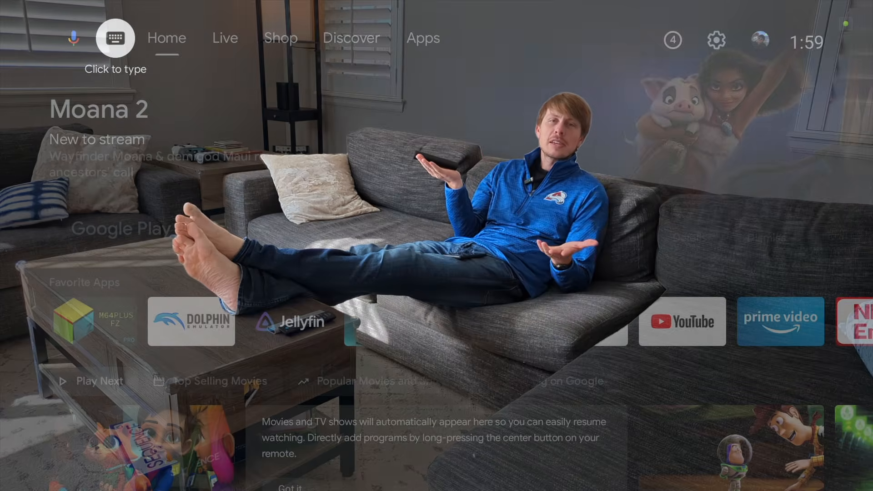
- Move from Google TV's Discover tab into the Google Play store's search page
left_click(352, 38)
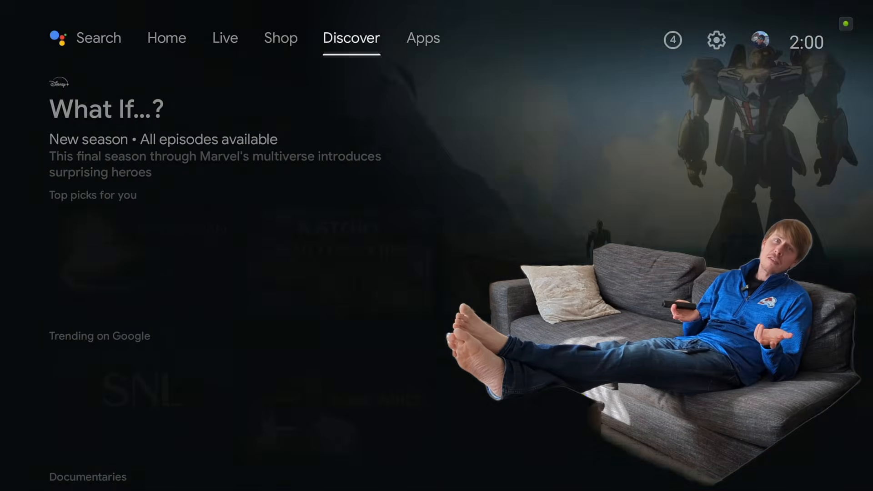
left_click(424, 37)
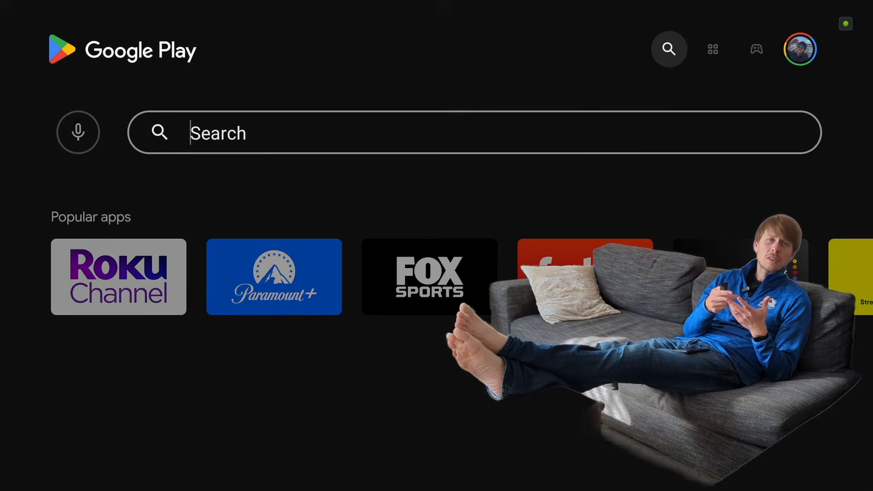
left_click(473, 133)
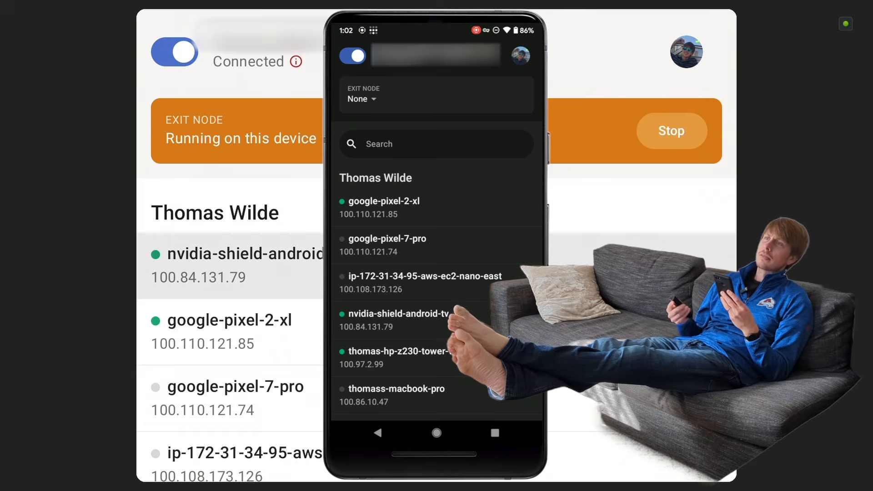
- Pick nvidia-shield-android-tv from the phone's Choose exit node list
scroll("down", 3)
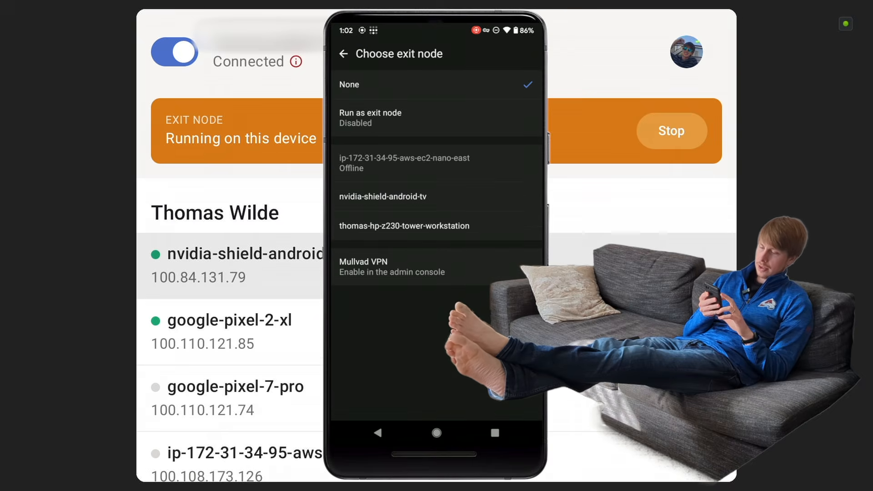
left_click(383, 197)
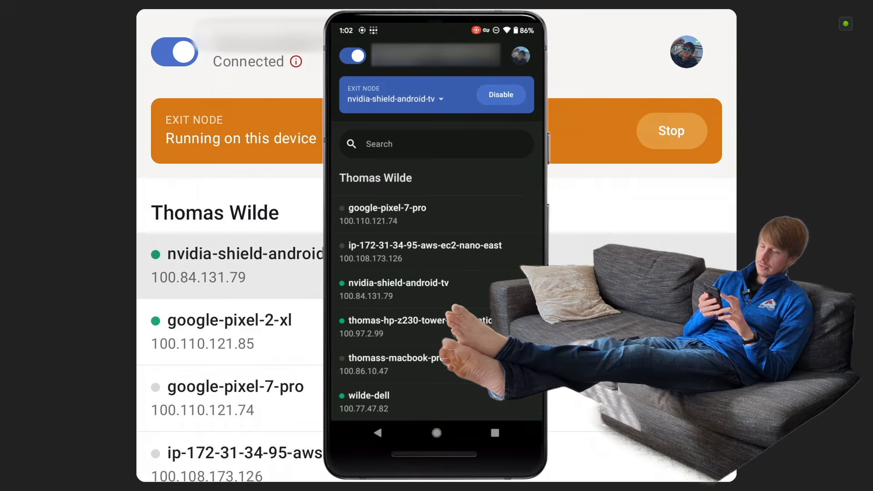